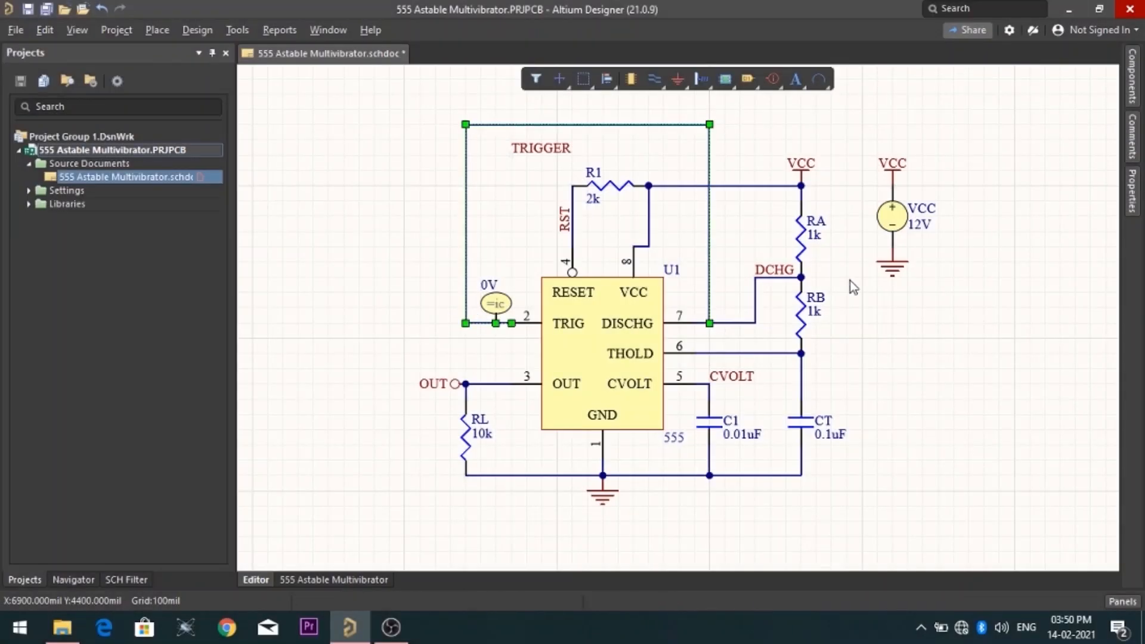
- Switch from the 555 astable schematic to the Bluetooth_Sentinel rigid-flex PCB document
{"action": "left_click", "coordinate": [398, 53]}
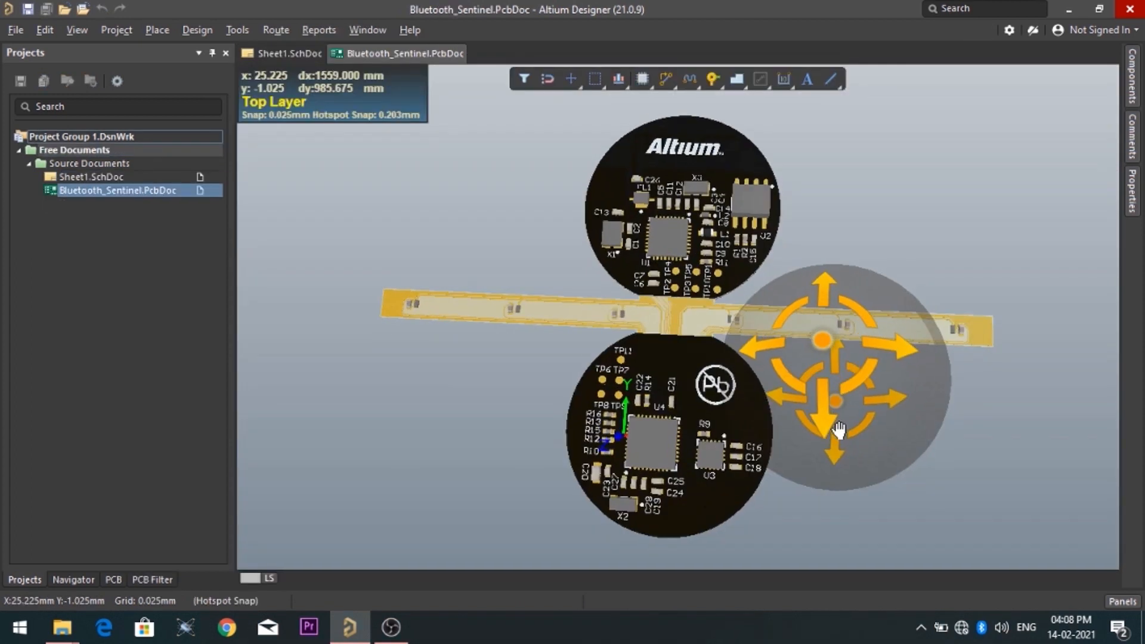